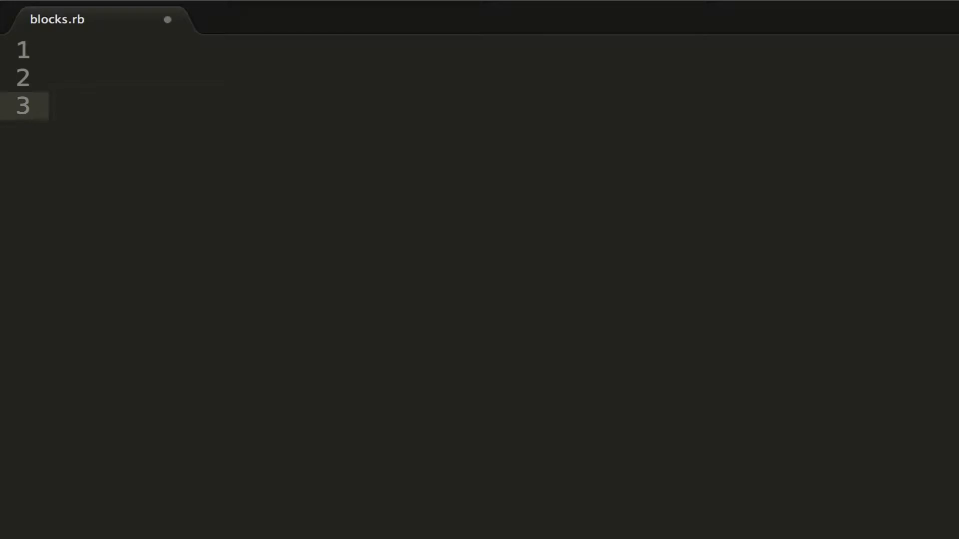
# Write a do…end block in blocks.rb whose body is puts "hello".
pyautogui.write('do')
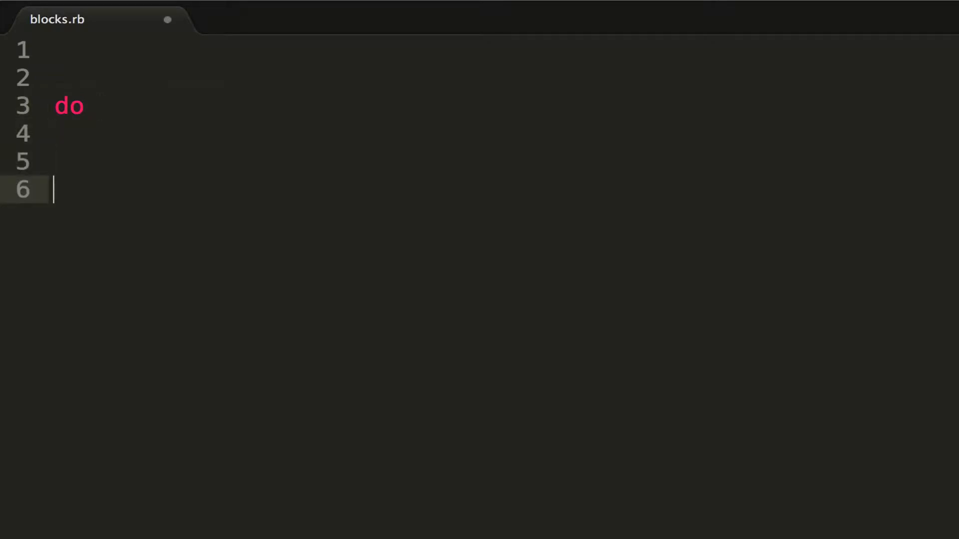
pyautogui.write('end')
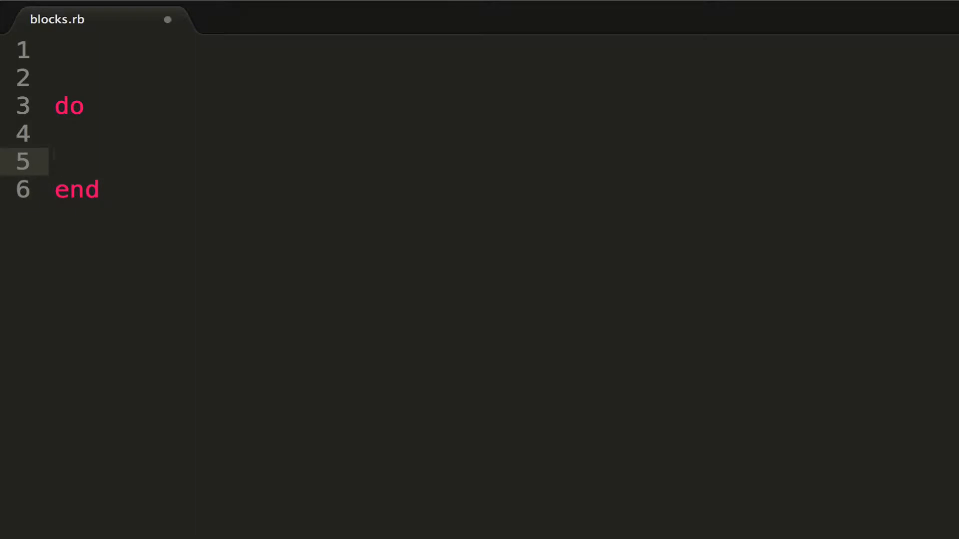
pyautogui.write('puts "hel"')
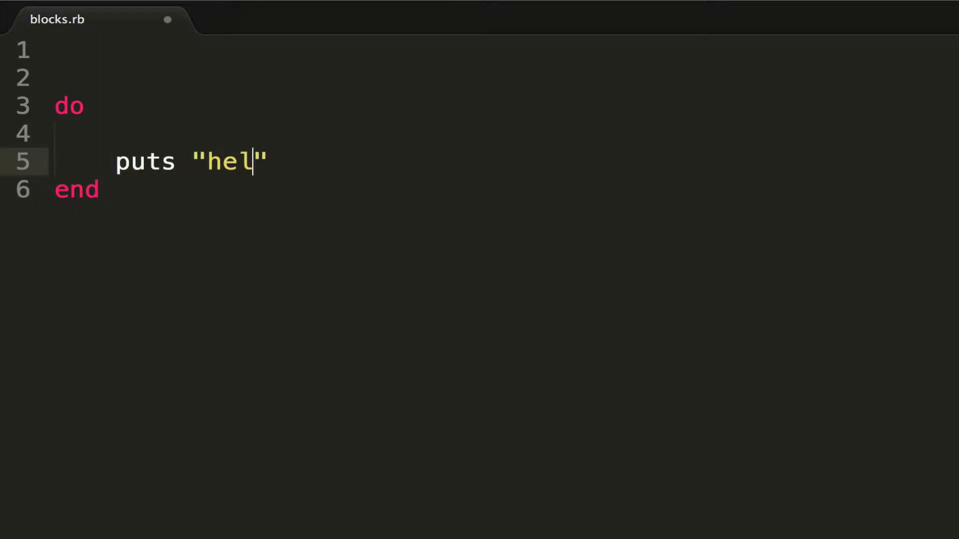
pyautogui.write('lo')
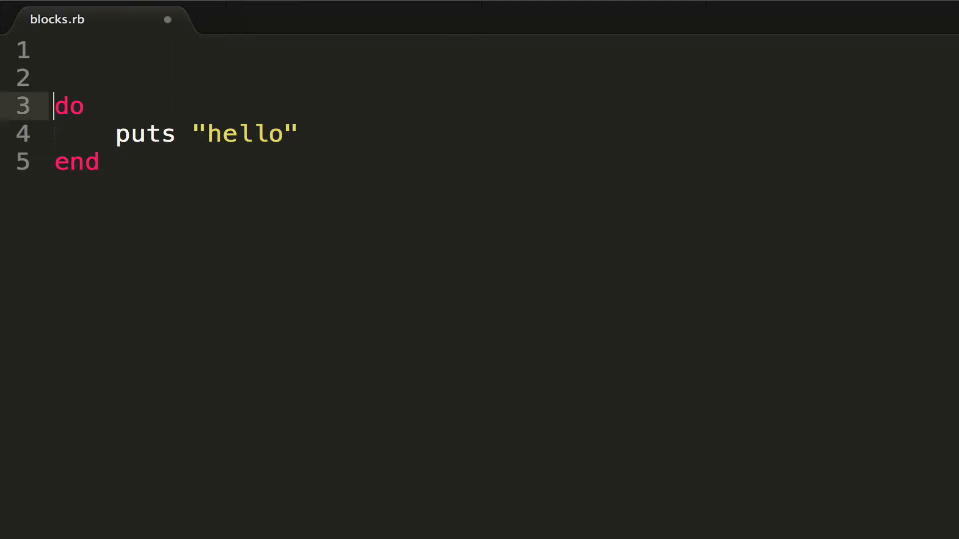
# Prefix the block with 5.times so puts "hello" runs five times.
pyautogui.write('5')
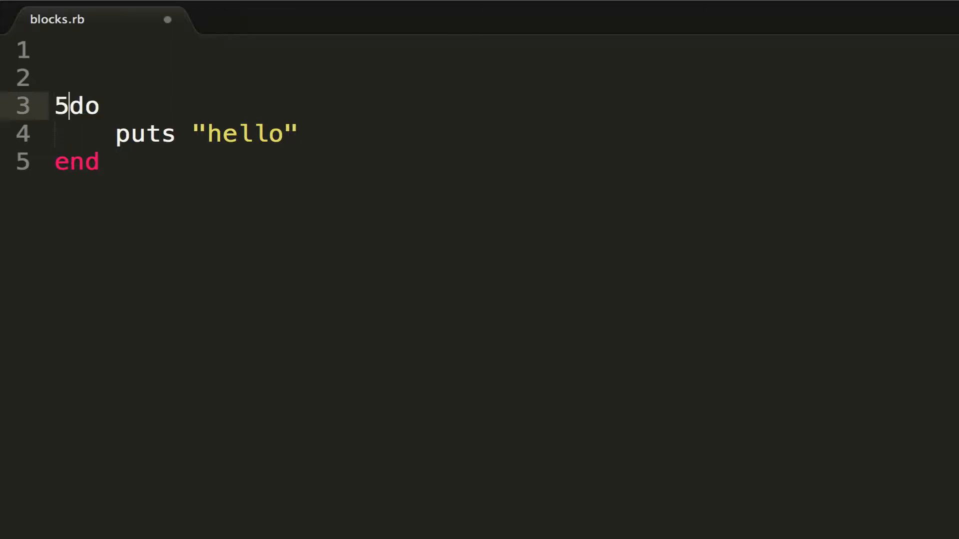
pyautogui.write('.t')
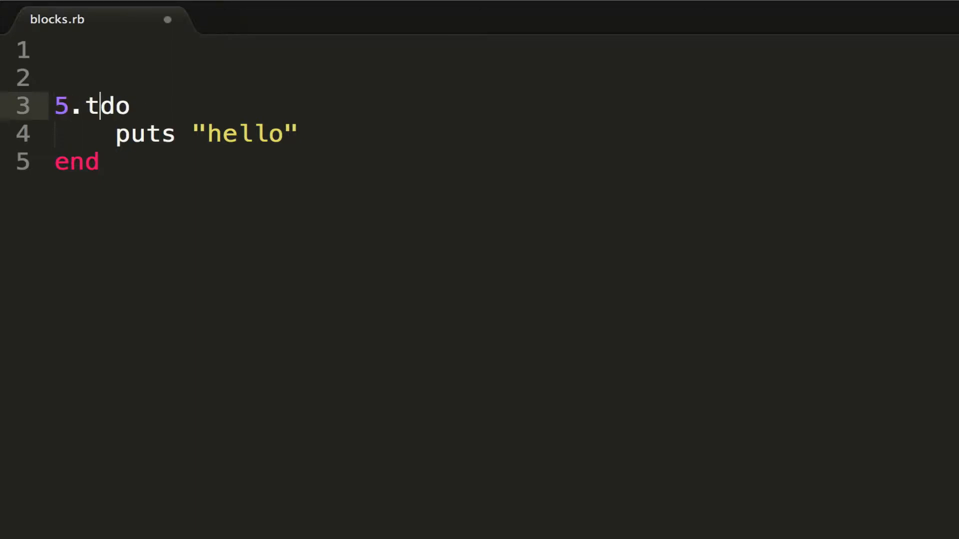
pyautogui.write('imes')
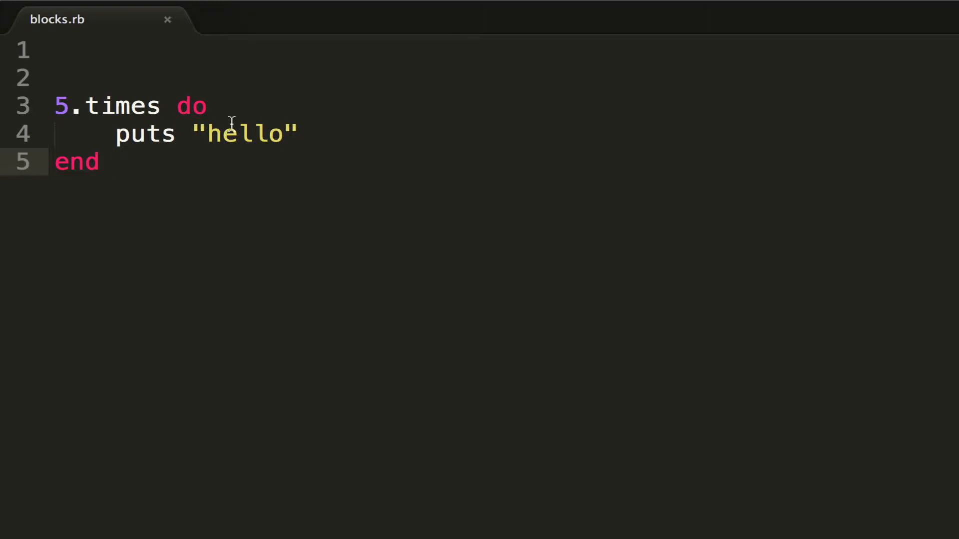
# Give the block parameter |n| and change the string to "hello #{n}".
pyautogui.click(220, 106)
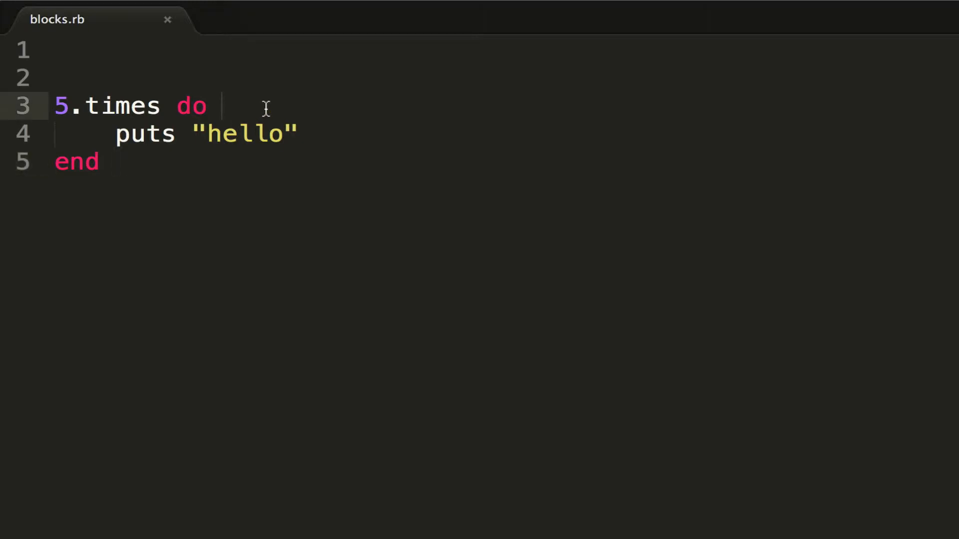
pyautogui.write('|')
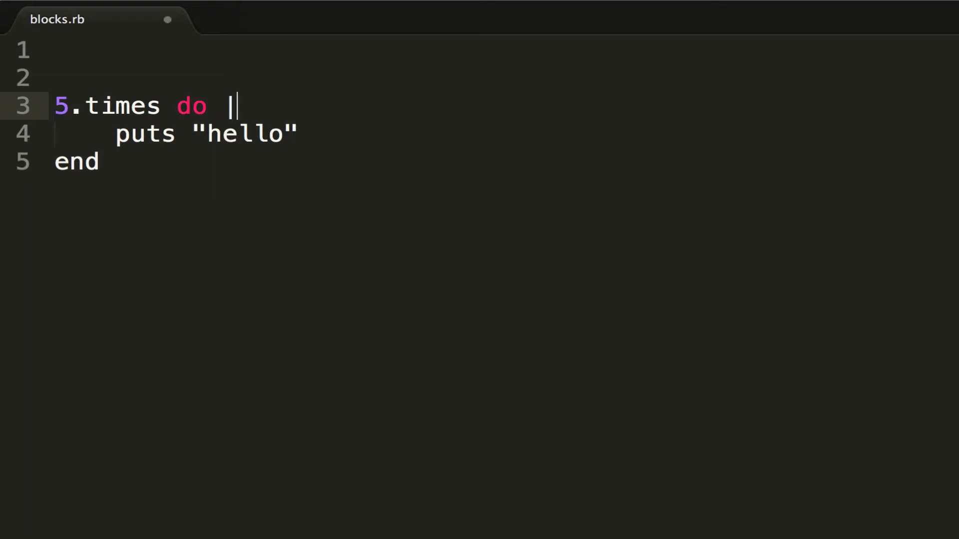
pyautogui.write('n|')
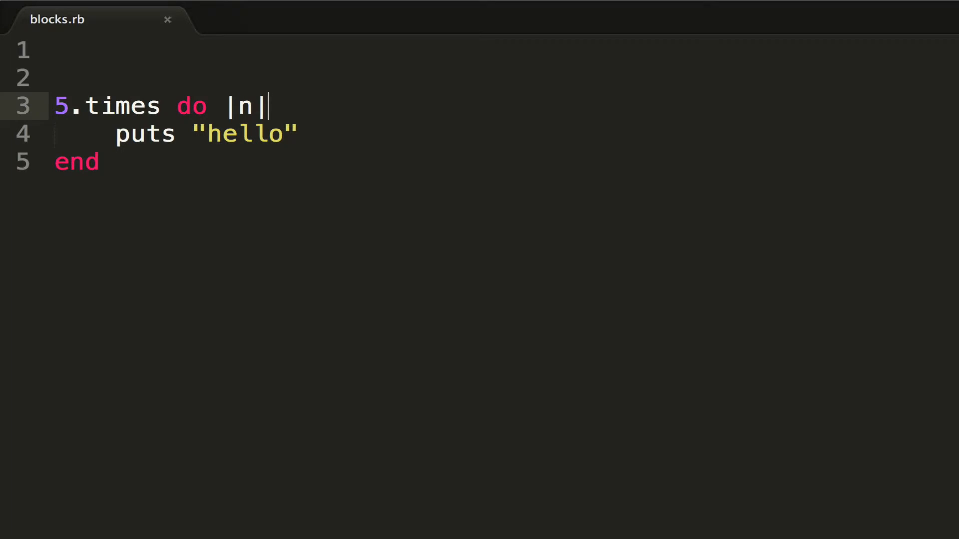
pyautogui.click(285, 134)
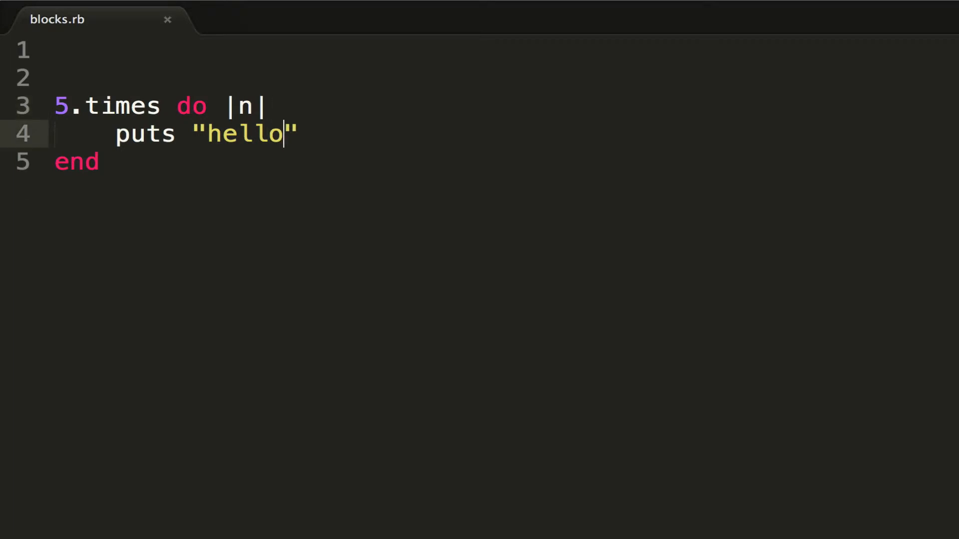
pyautogui.write('#{{}')
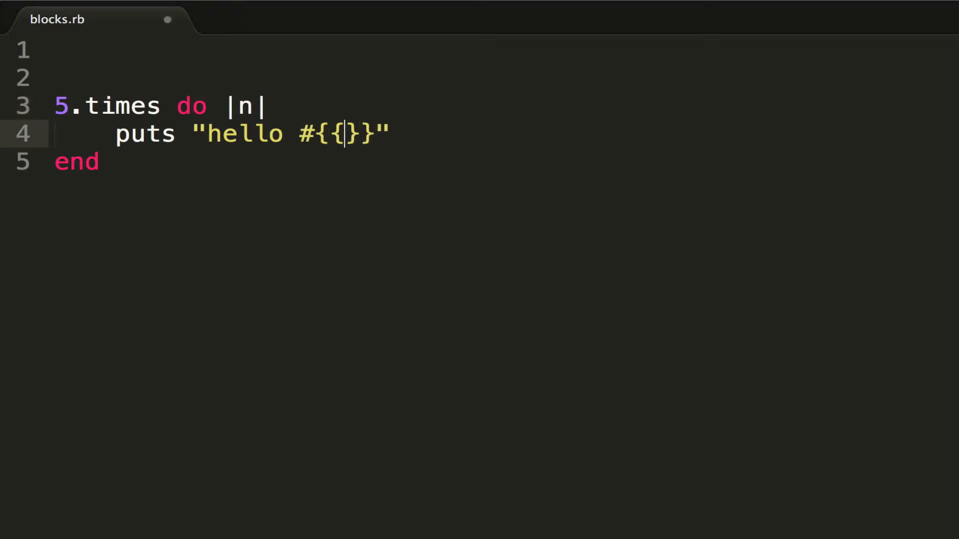
pyautogui.write('n')
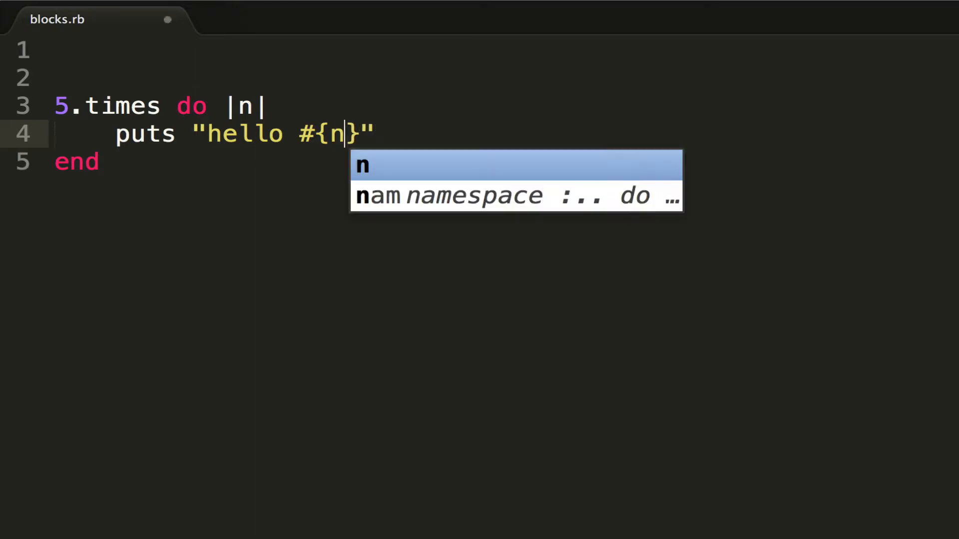
pyautogui.press('Escape')
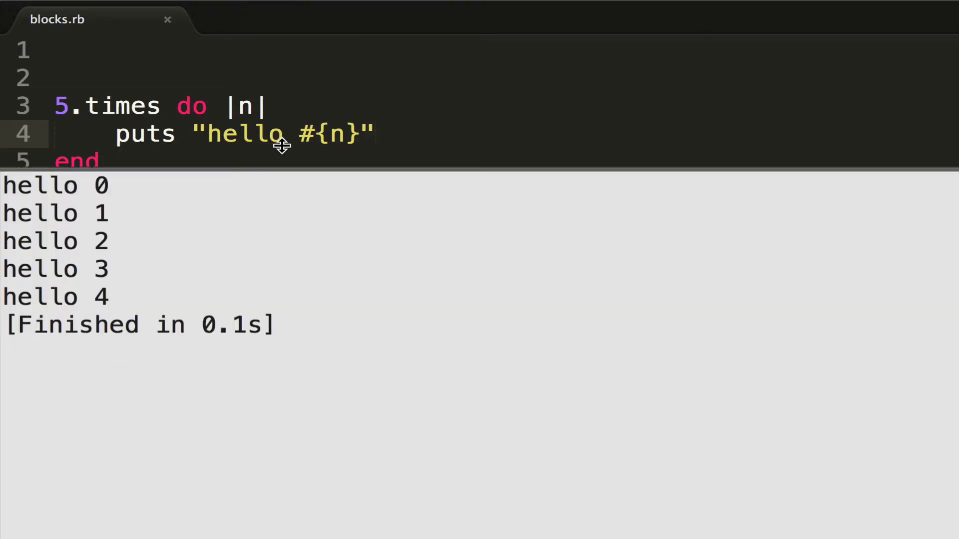
pyautogui.moveTo(276, 242)
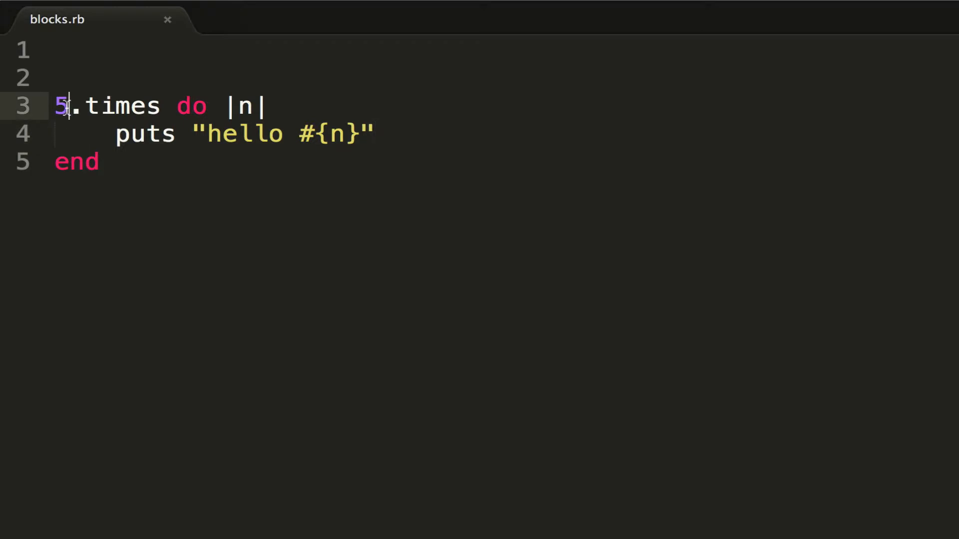
# Replace 5.times with 1.upto(5) so line 3 reads 1.upto(5) do |n|, then save.
pyautogui.write('1.upto')
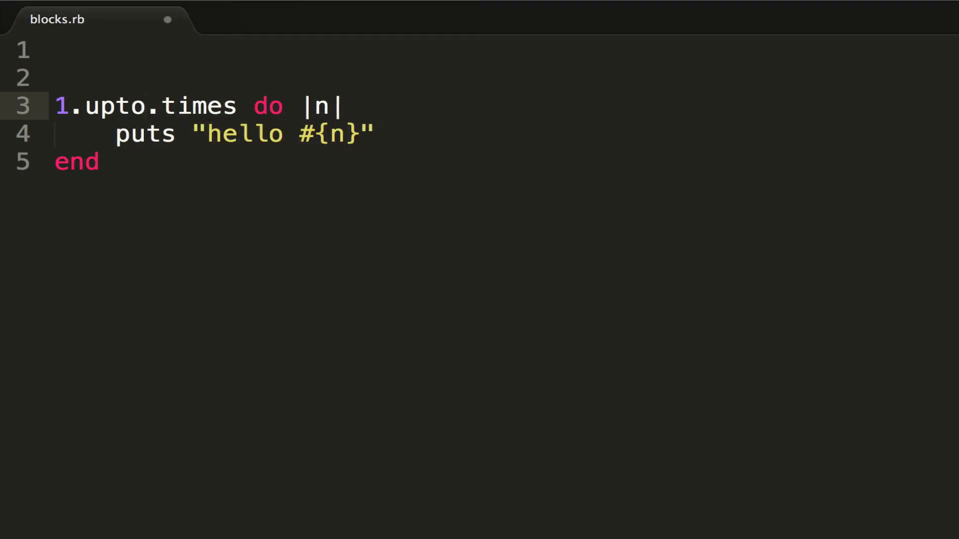
pyautogui.write('(5)')
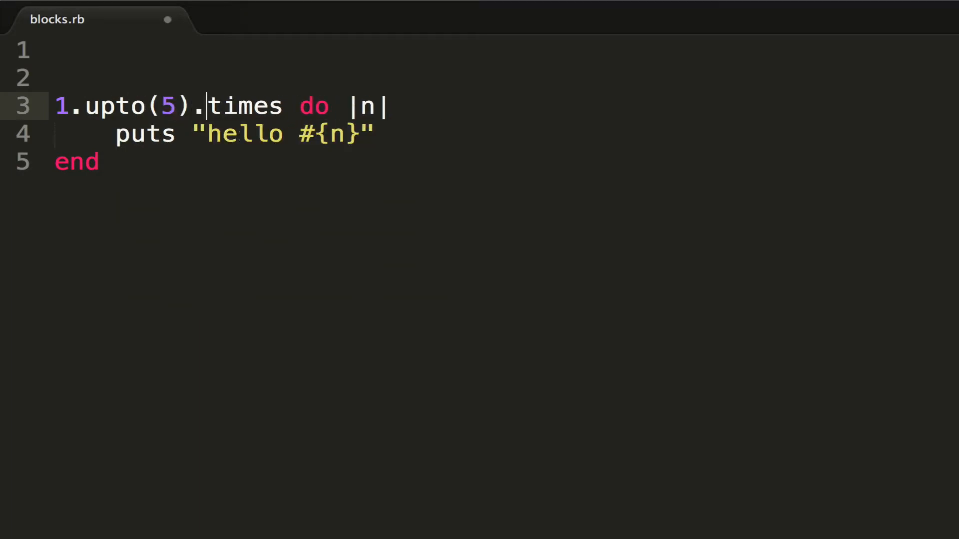
pyautogui.press('Backspace')
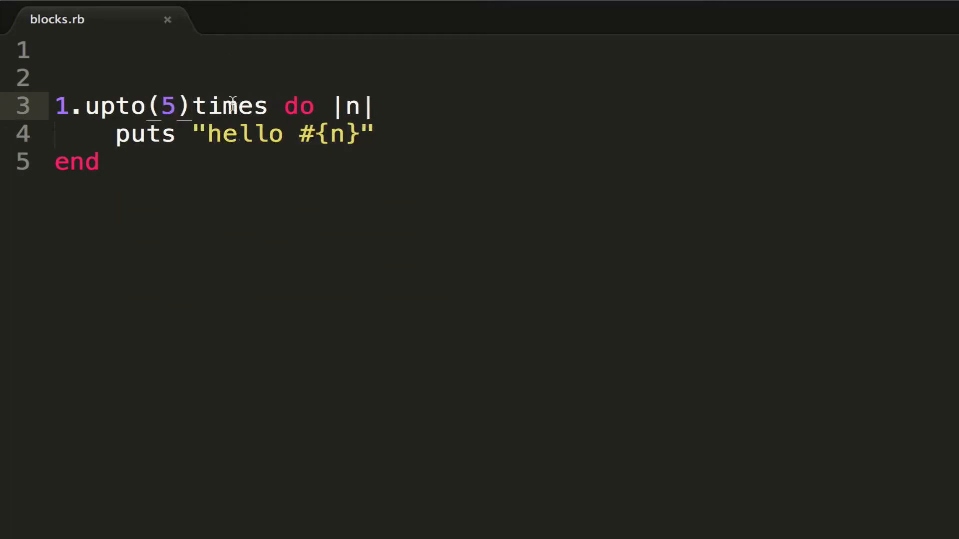
pyautogui.press('Backspace')
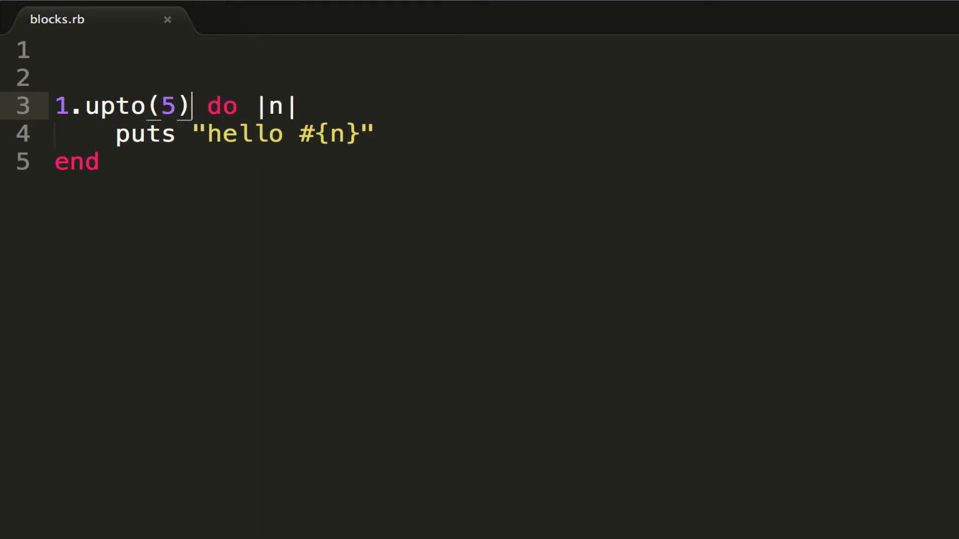
pyautogui.press('ctrl+b')
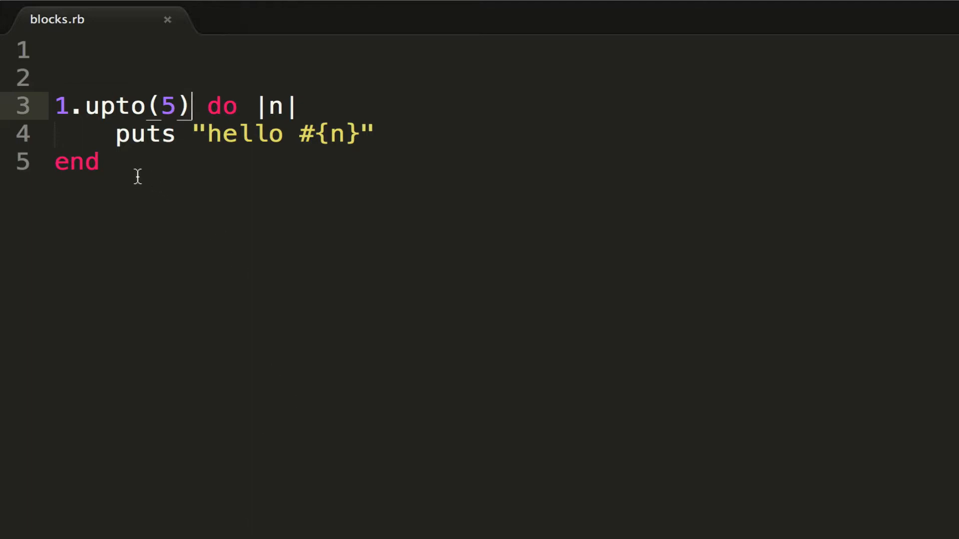
# Rewrite the loop as the one-liner 1.upto(5) { |n| puts "hello #{n}" } and save.
pyautogui.press('Backspace')
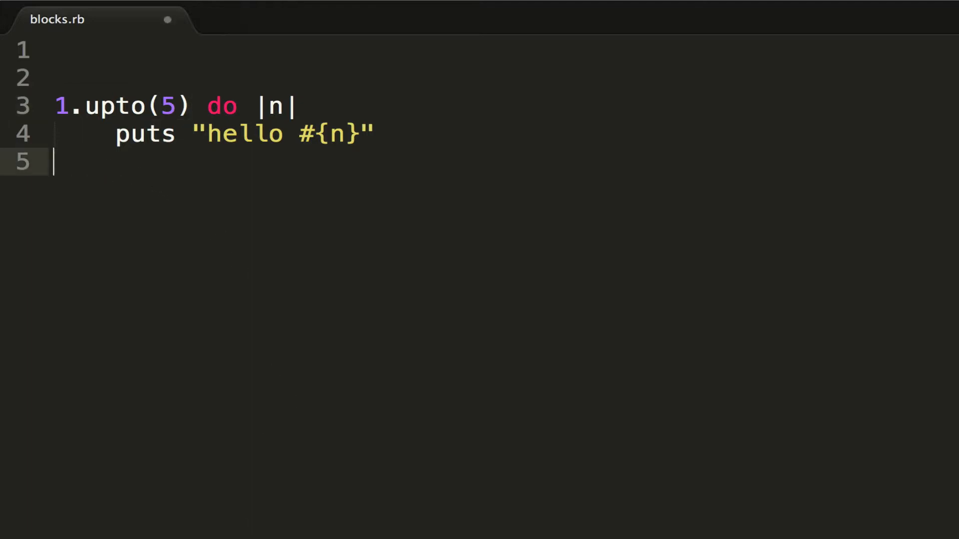
pyautogui.write('end')
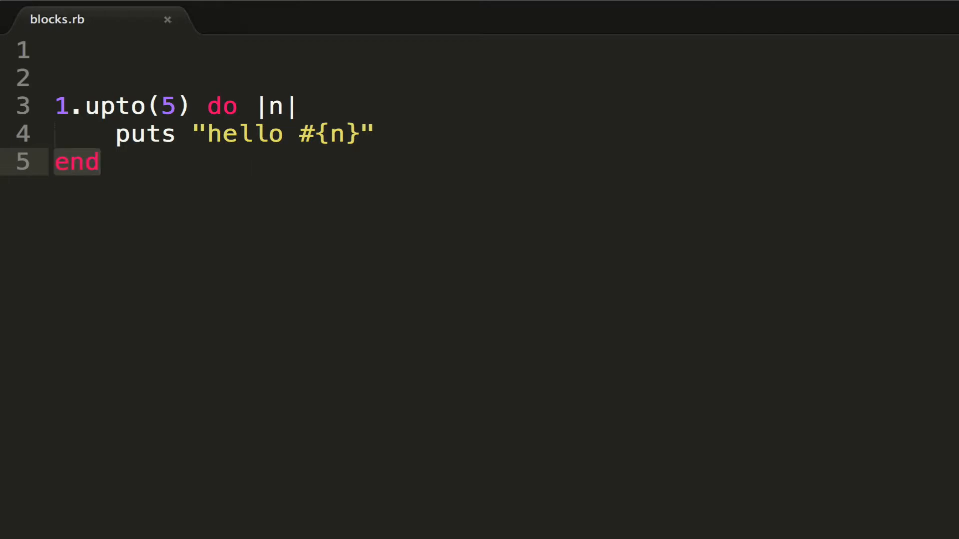
pyautogui.press('Backspace')
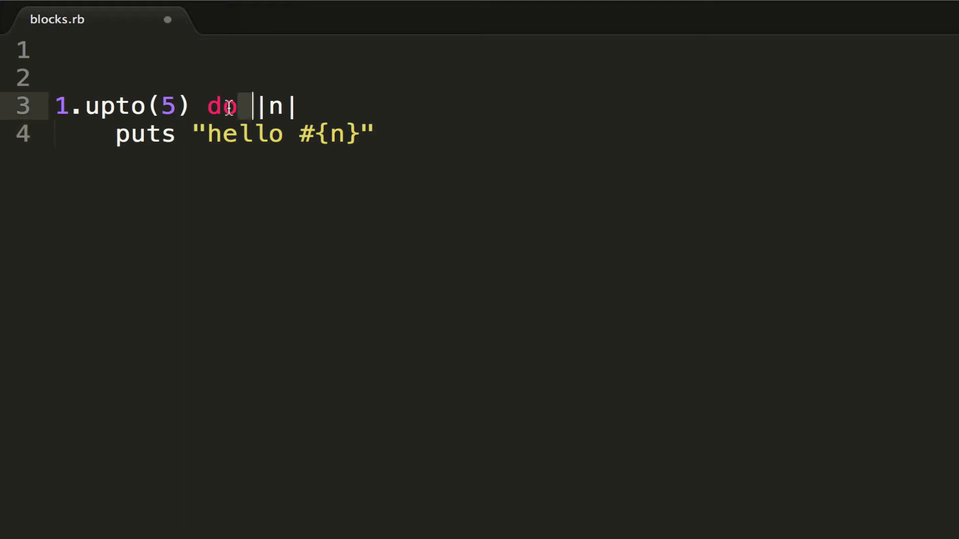
pyautogui.write('{}')
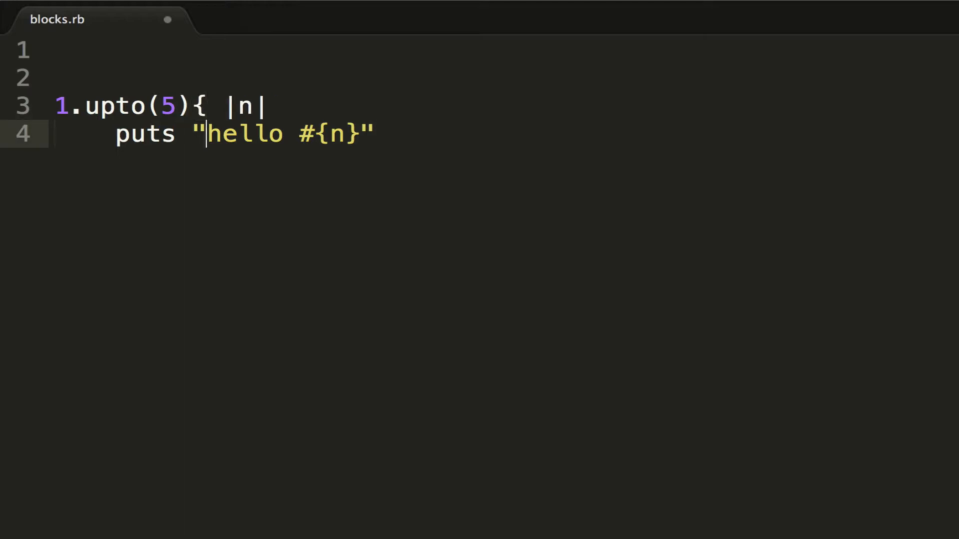
pyautogui.press('Backspace')
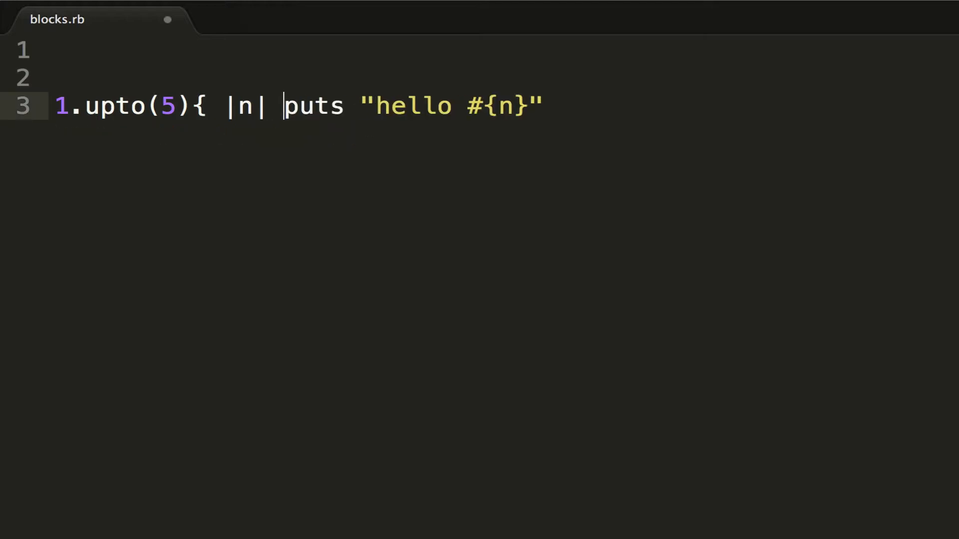
pyautogui.write('}')
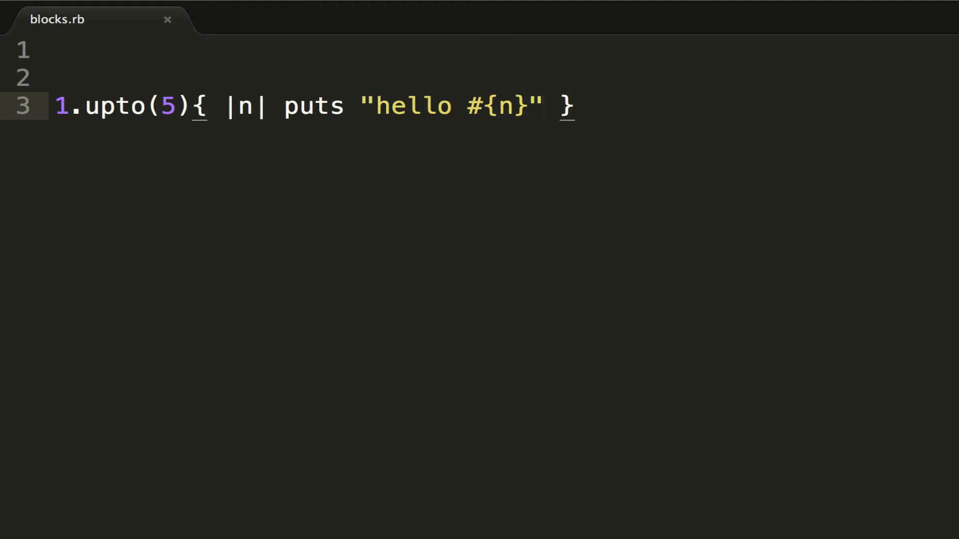
pyautogui.press('ctrl+b')
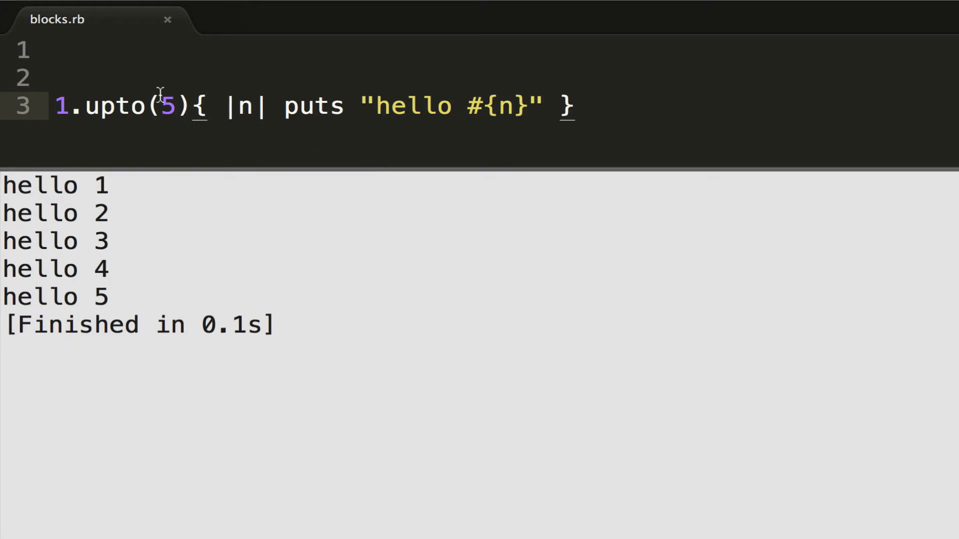
# Change the loop limit to 1.upto(7).
pyautogui.press('Backspace')
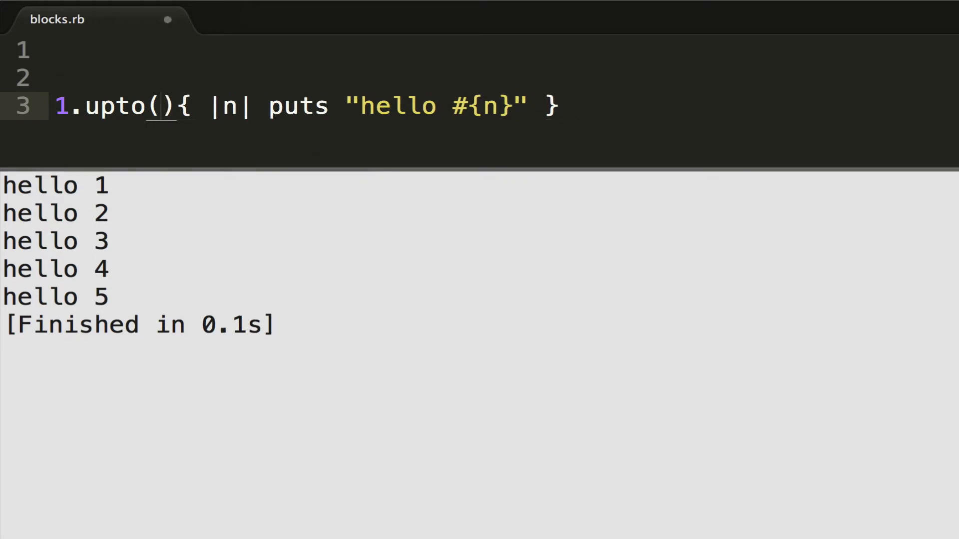
pyautogui.write('7')
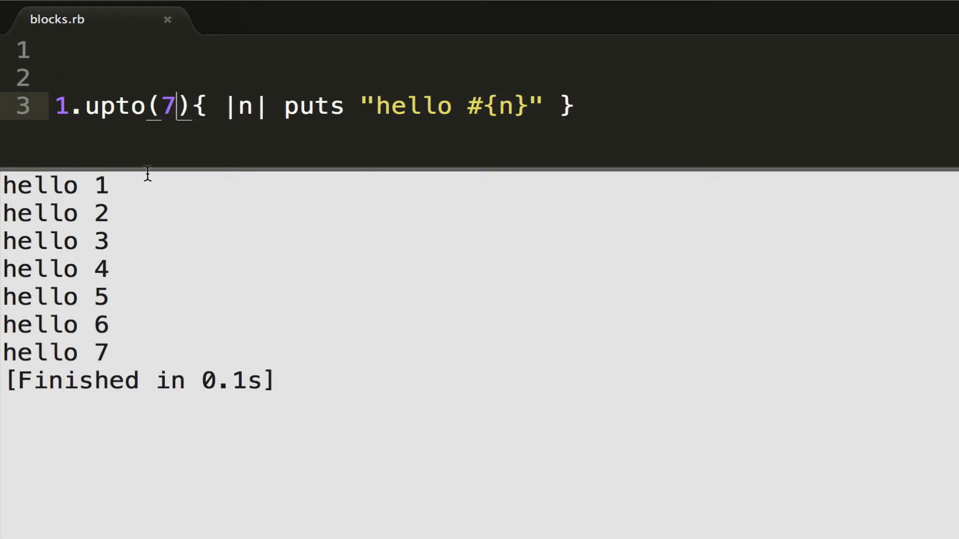
pyautogui.moveTo(168, 138)
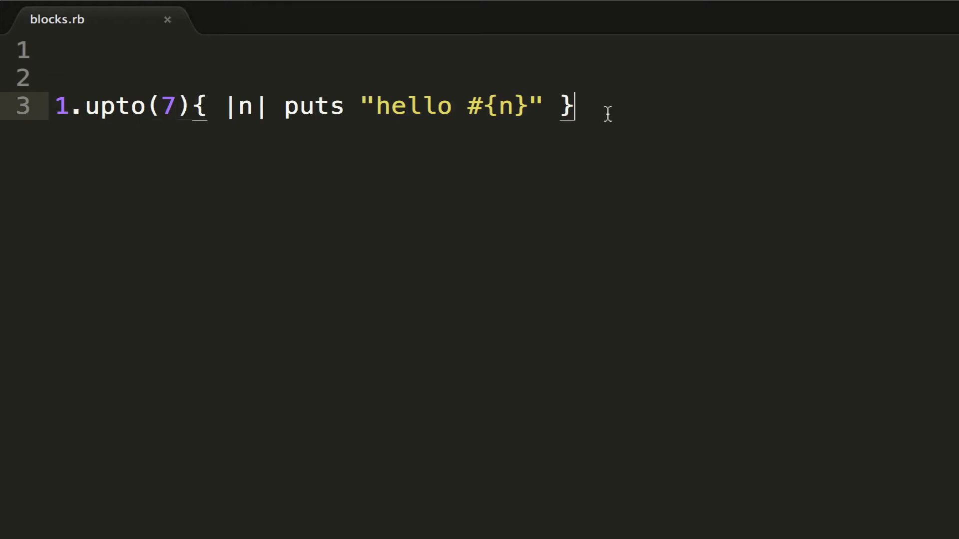
# Select and delete all code, leaving blocks.rb empty.
pyautogui.press('ctrl+a')
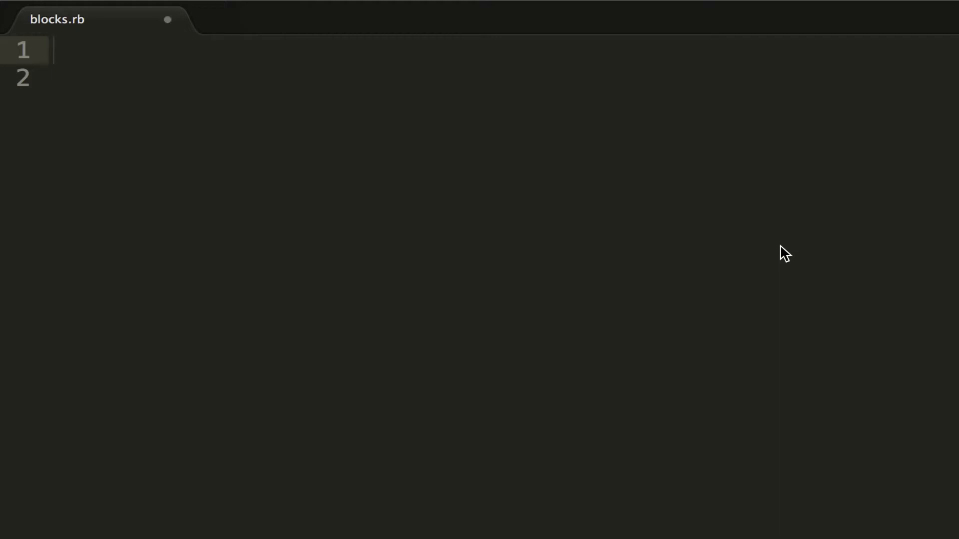
# Define a count(param) method whose body starts with counter = 0.
pyautogui.write('def')
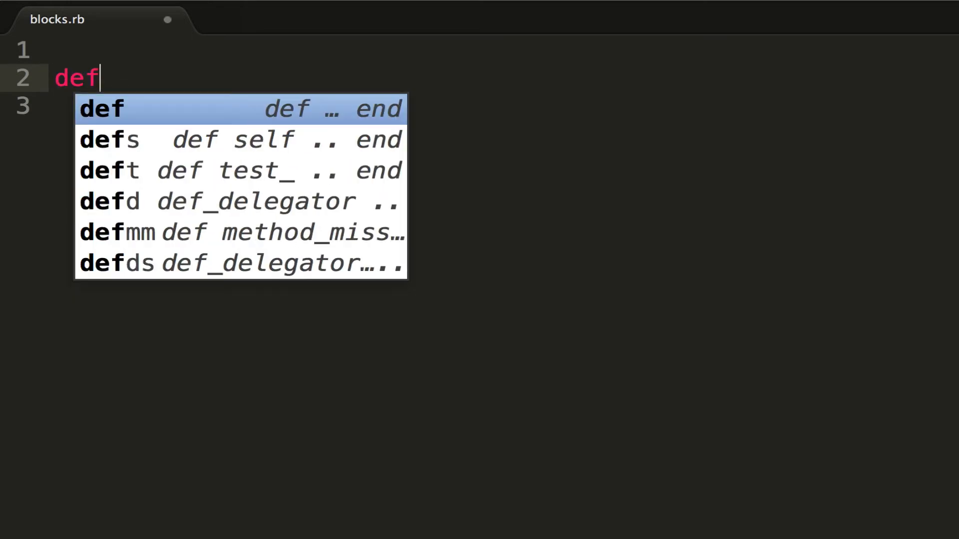
pyautogui.write('count()')
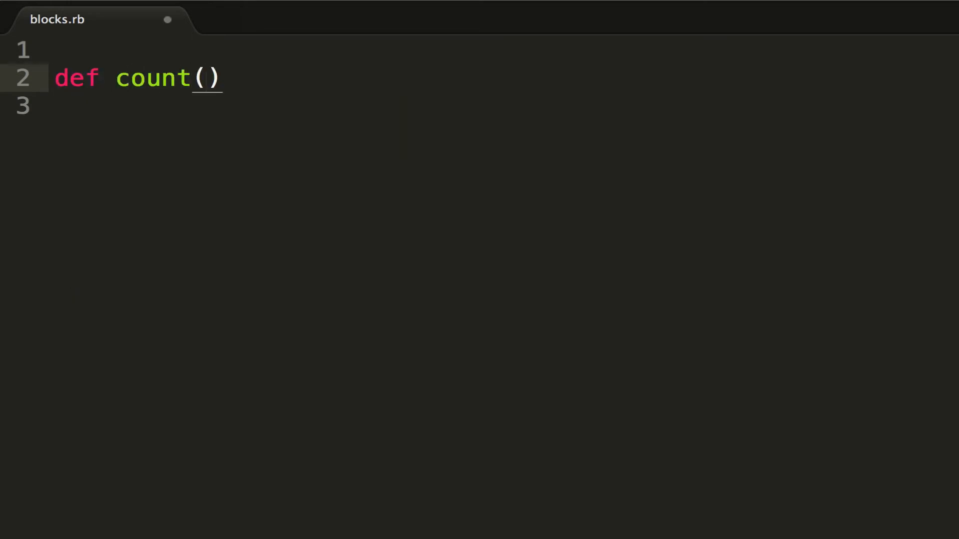
pyautogui.write('param')
pyautogui.write('end')
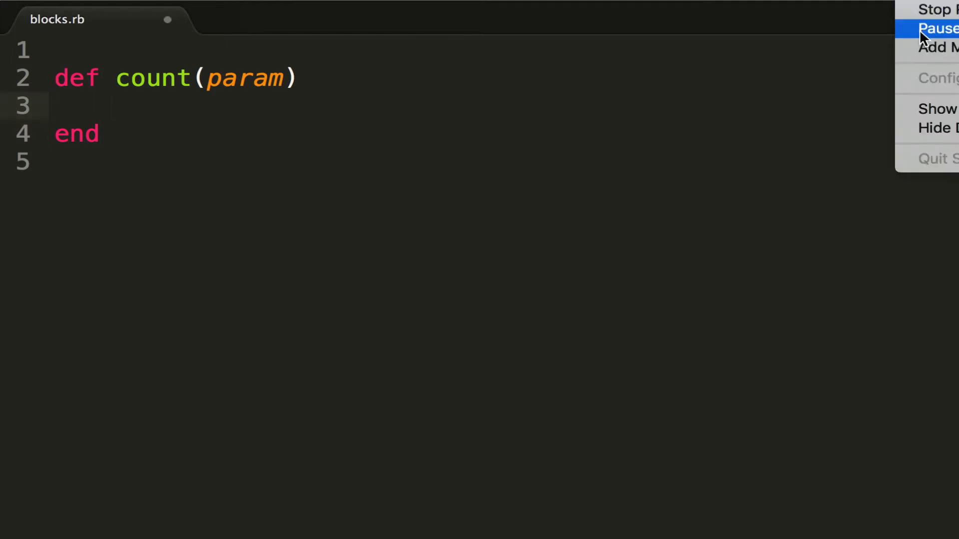
pyautogui.click(180, 138)
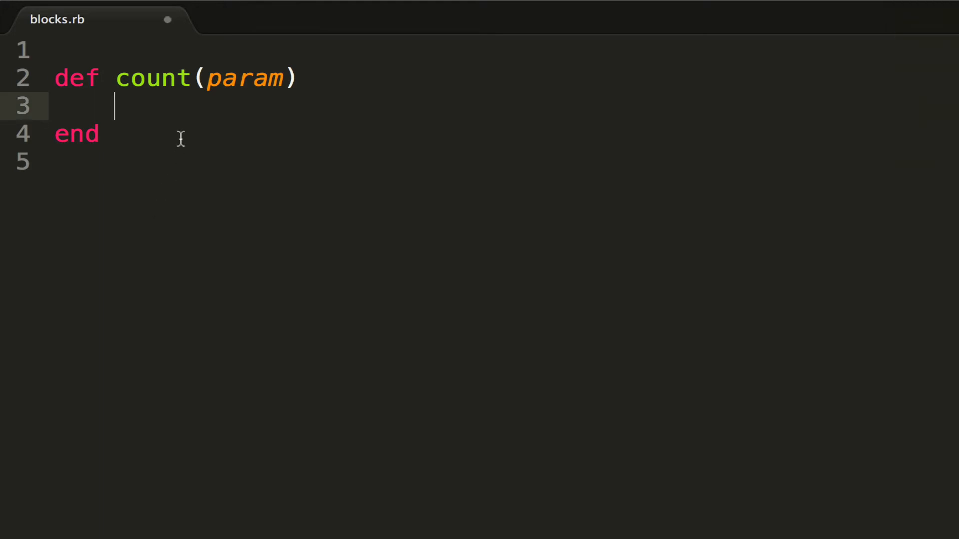
pyautogui.write('coun')
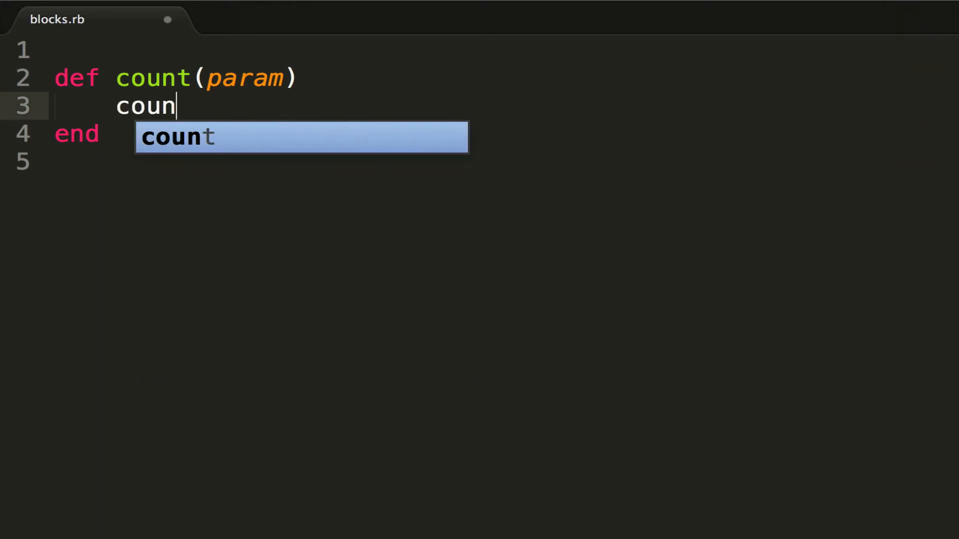
pyautogui.write('ter = 0')
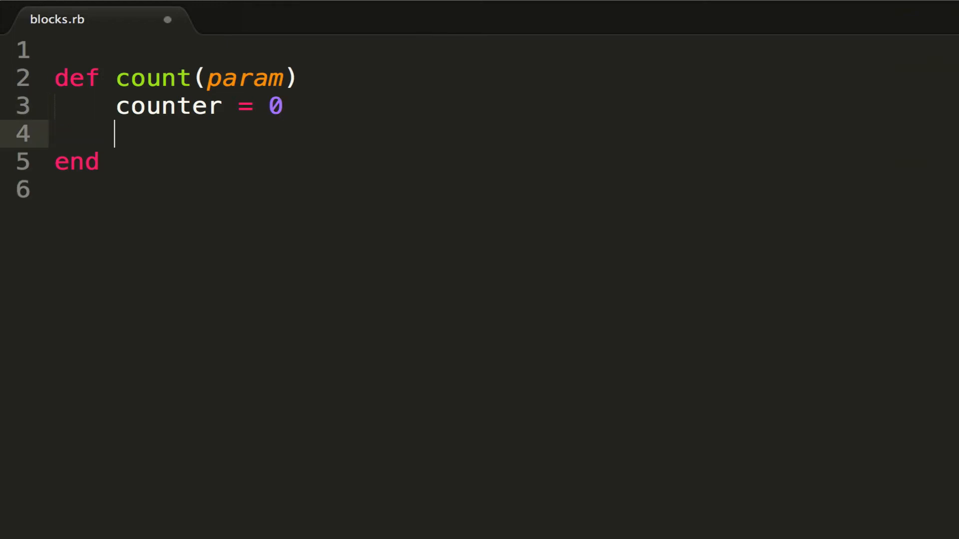
# Add a while counter < param loop with an empty body inside the method.
pyautogui.write('while c')
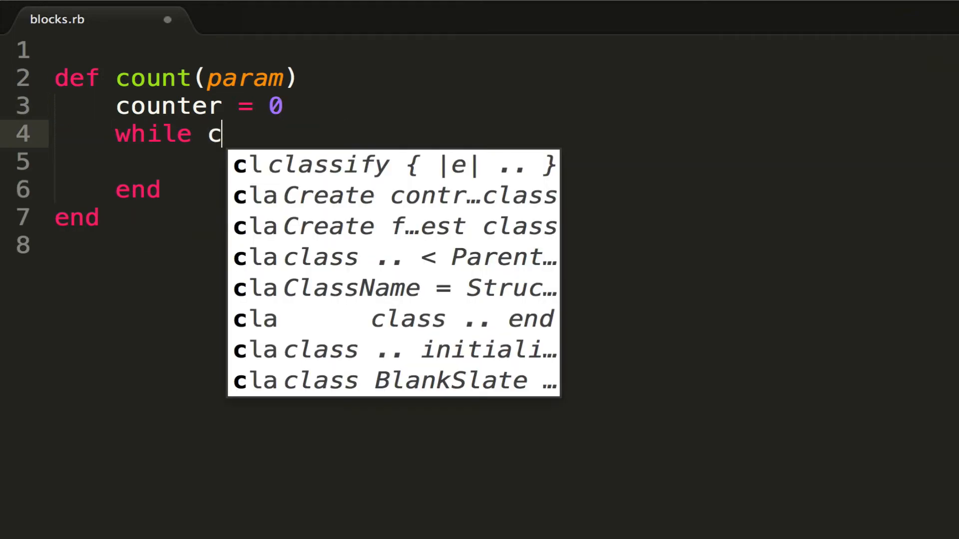
pyautogui.write('ounter < param')
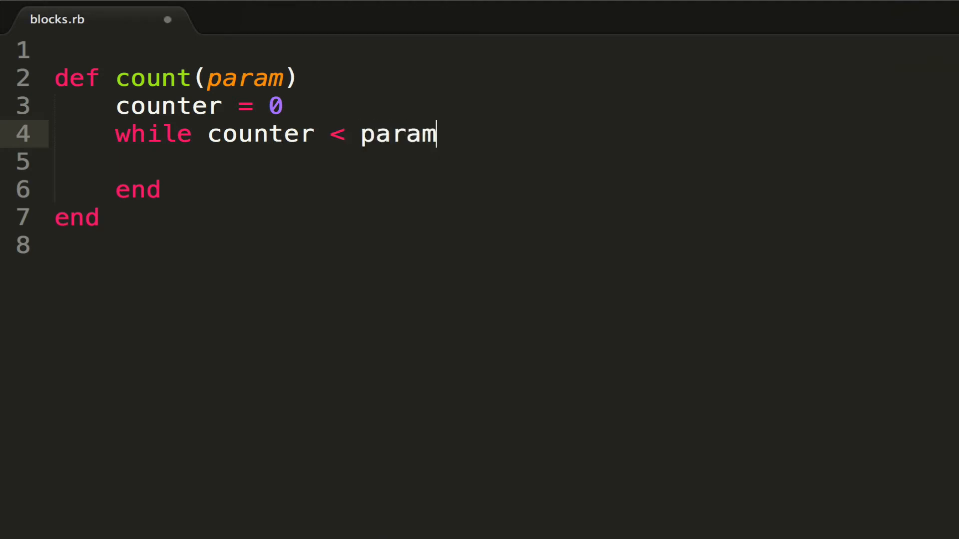
pyautogui.press('enter')
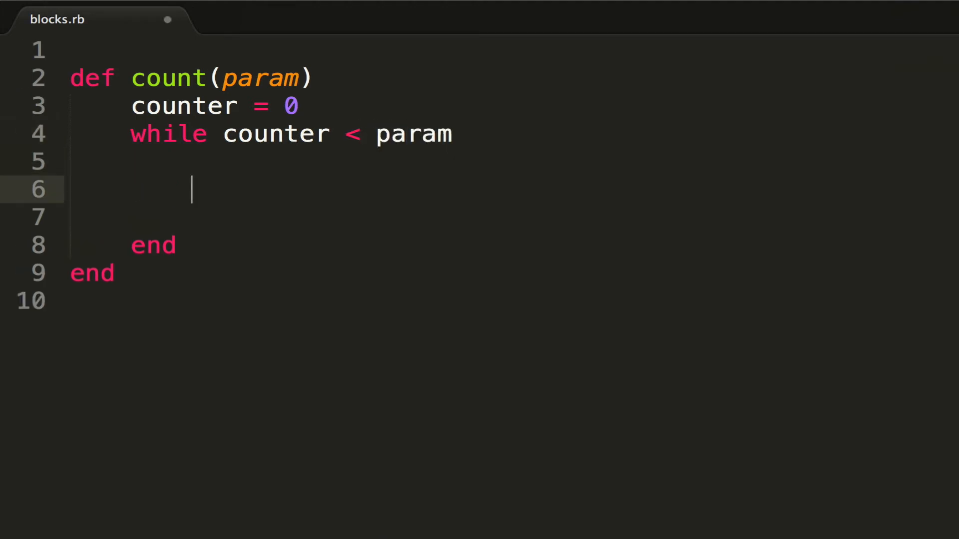
# Fill the loop with yield(counter) and counter += 1, and remove the blank line above def.
pyautogui.write('counter +')
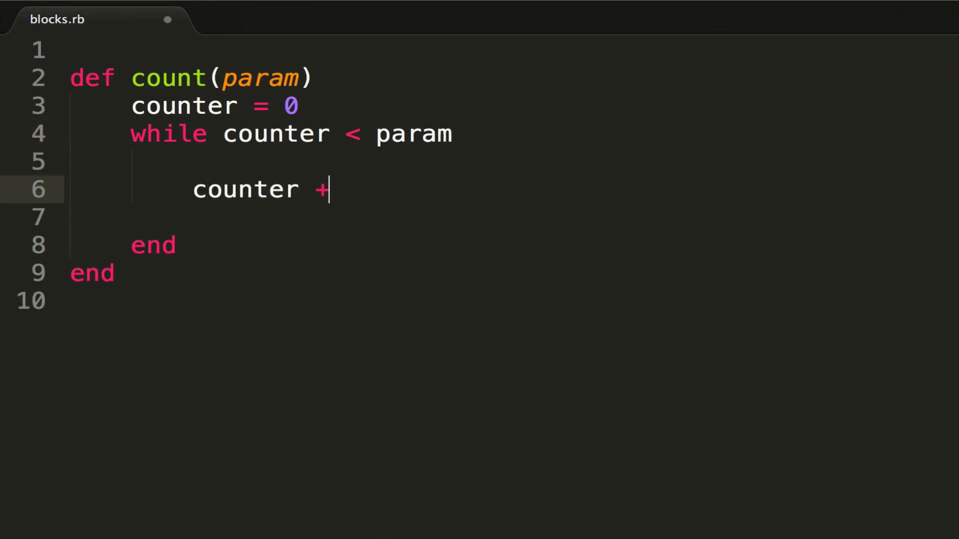
pyautogui.write('= 1')
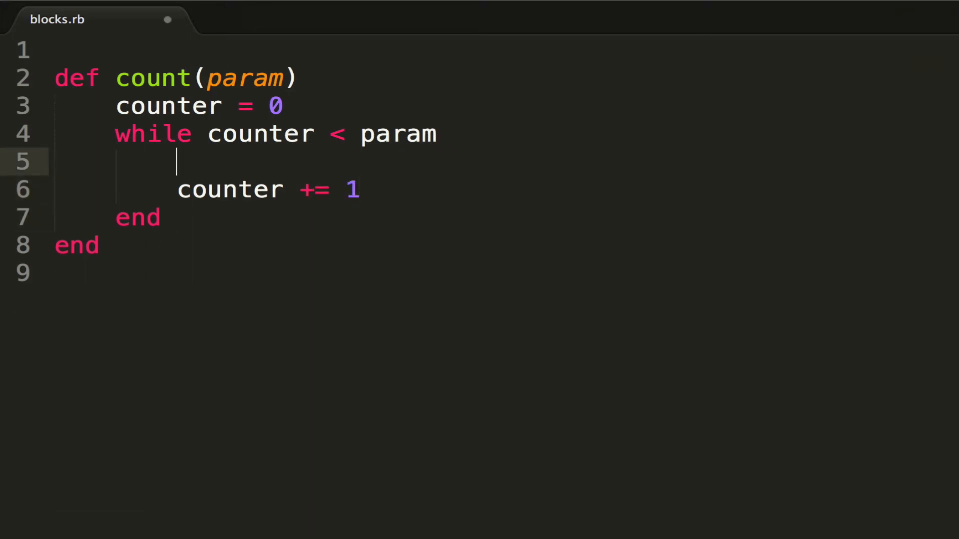
pyautogui.write('y')
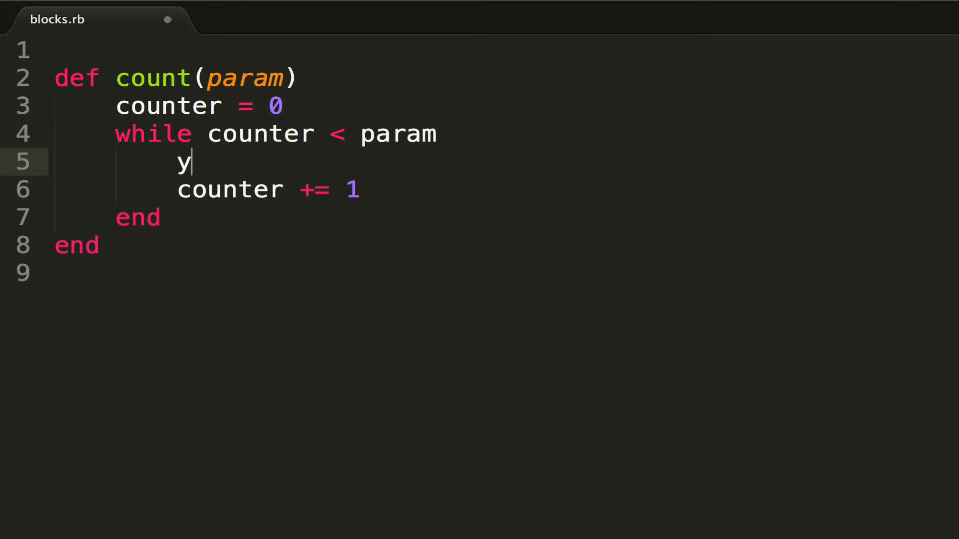
pyautogui.write('ield()')
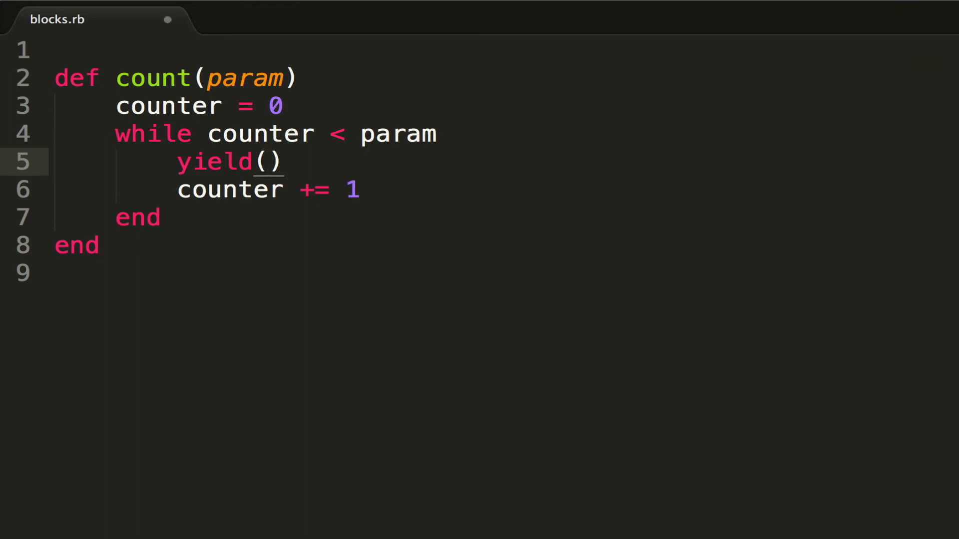
pyautogui.write('counter')
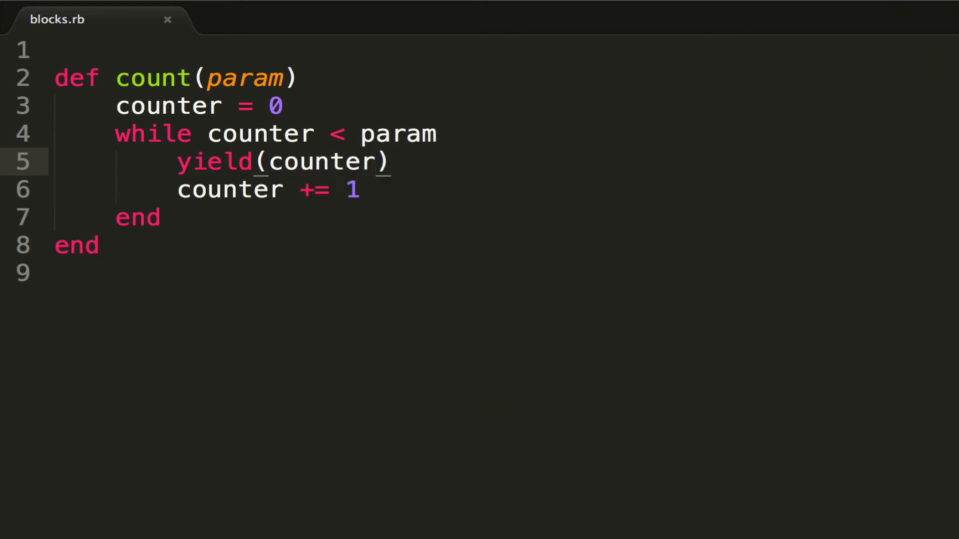
pyautogui.click(237, 78)
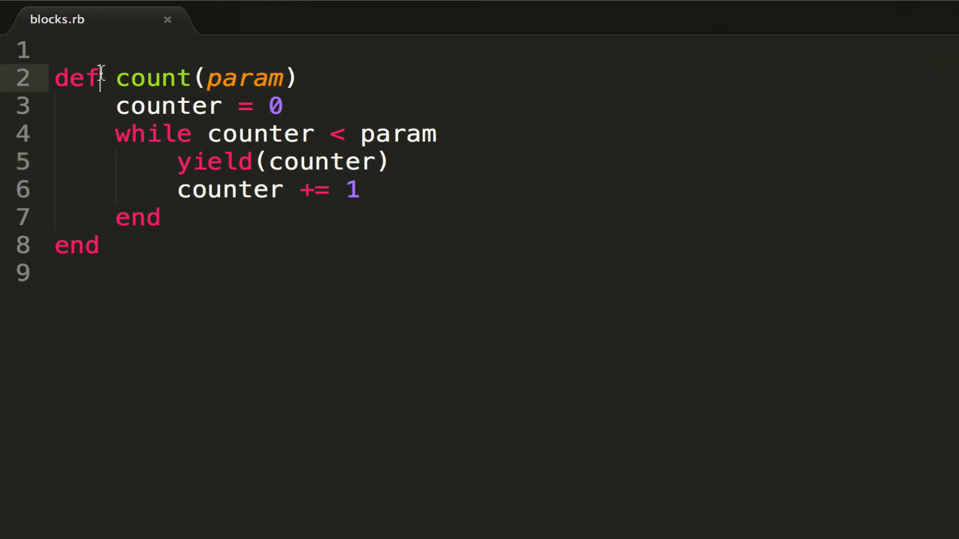
pyautogui.press('Backspace')
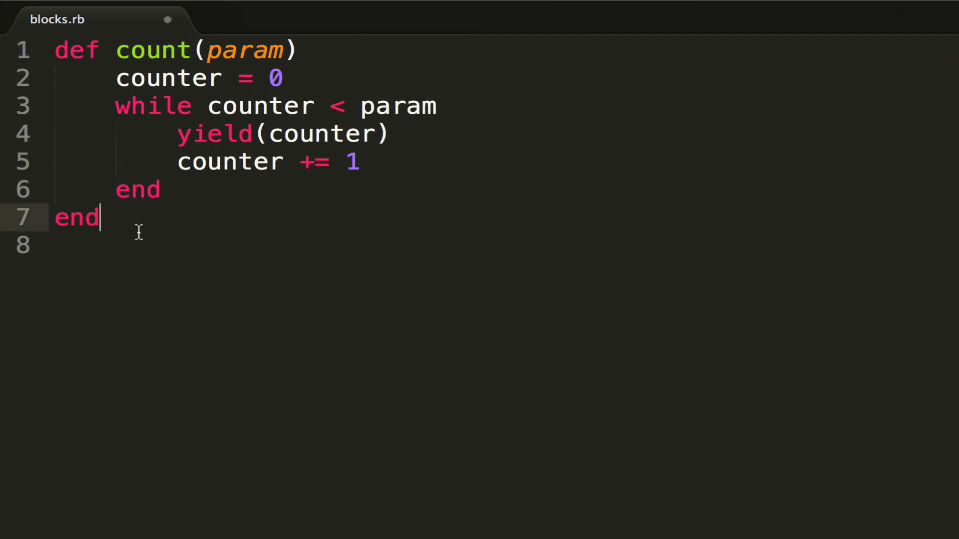
# Below the method call count(5) { |n| puts "hello #{n}" }.
pyautogui.press('Return')
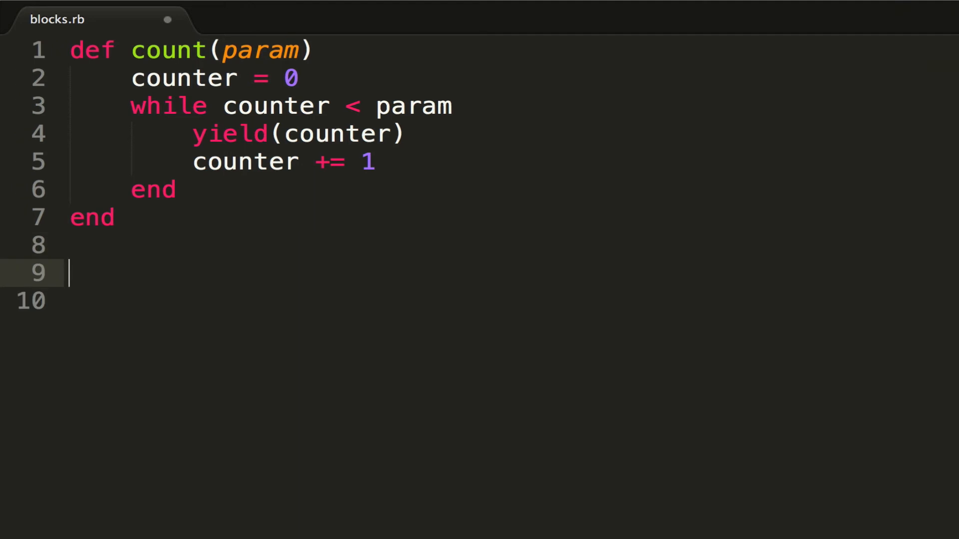
pyautogui.write('count(5) { puts "hello')
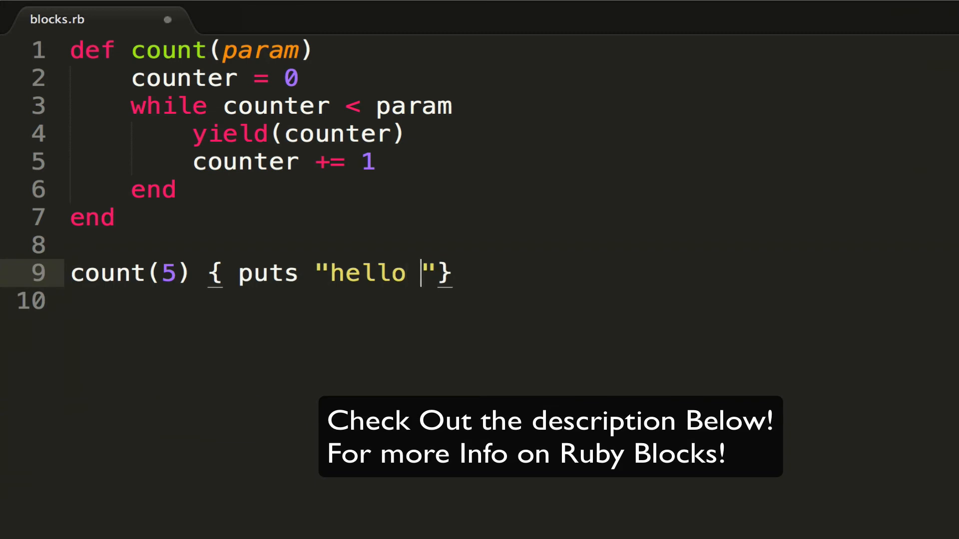
pyautogui.write('#{{}}}')
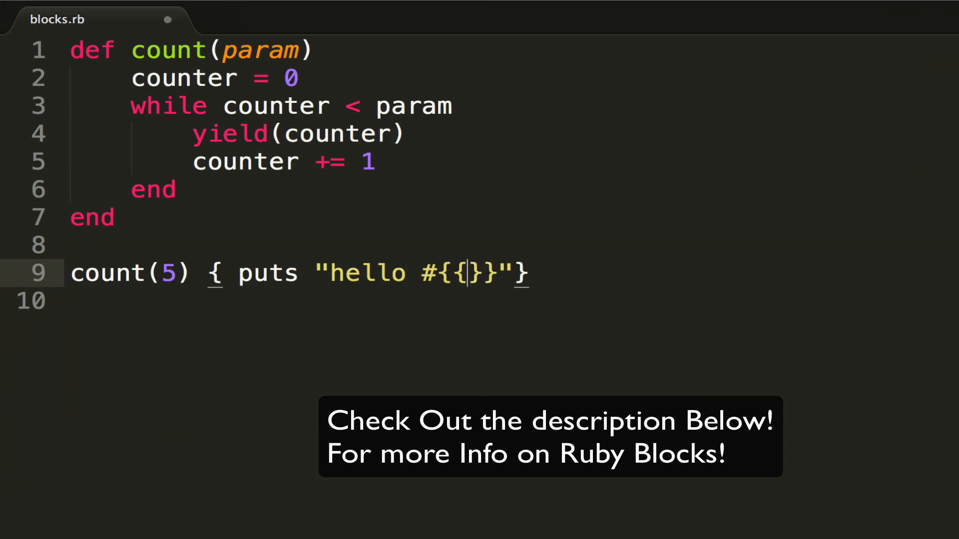
pyautogui.write('n|')
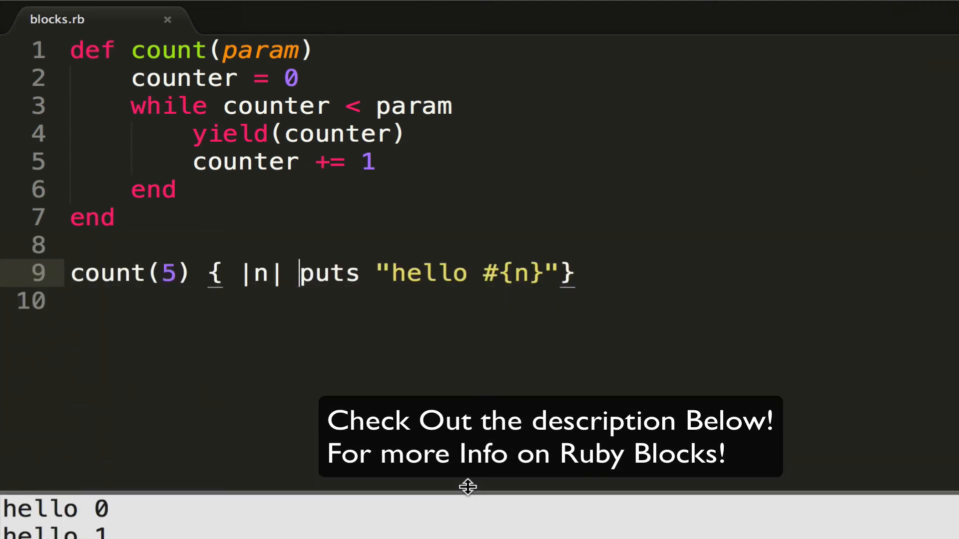
pyautogui.moveTo(405, 195)
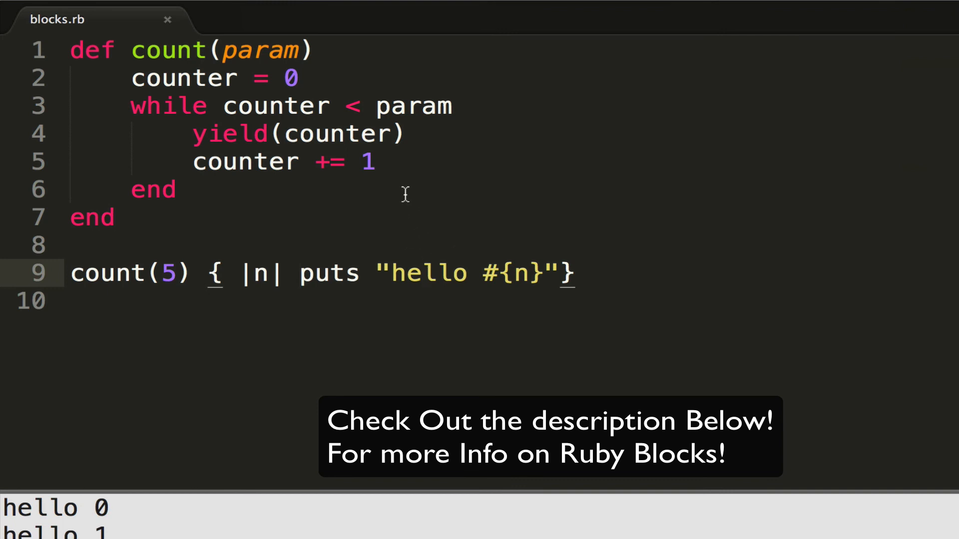